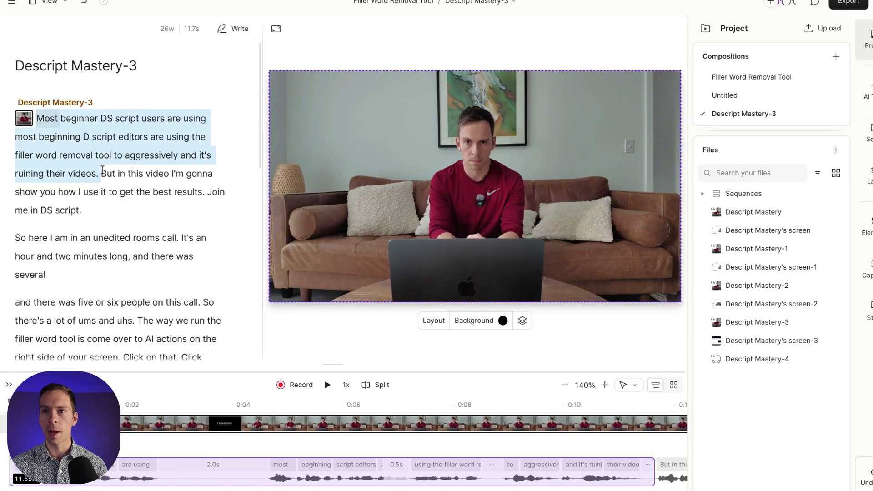
# Step: Bring up the Change layout choices for the opening scene
pyautogui.click(75, 163)
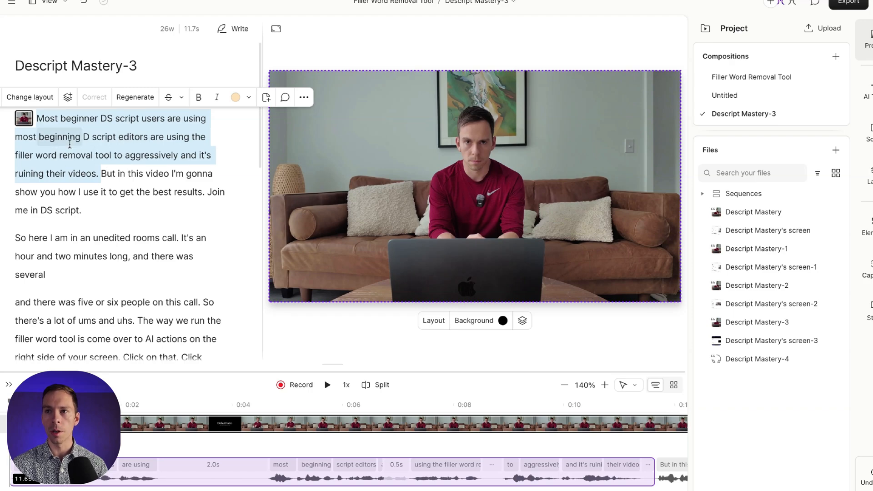
pyautogui.moveTo(82, 156)
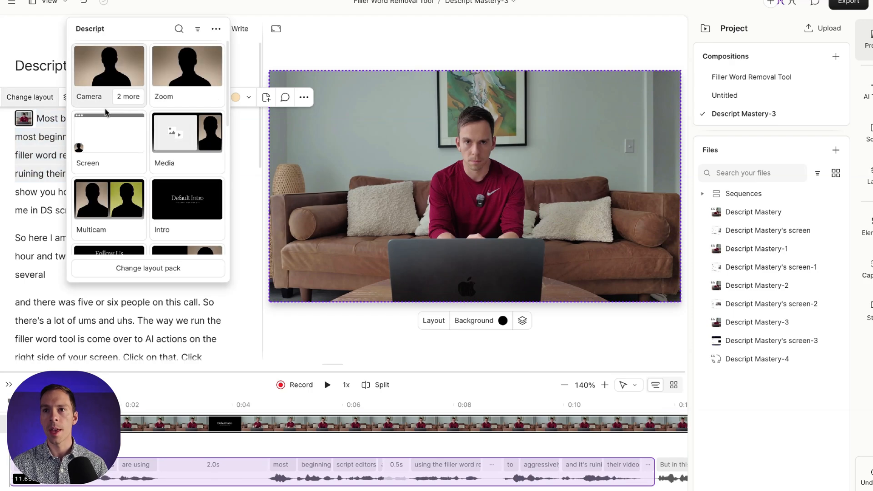
pyautogui.moveTo(129, 164)
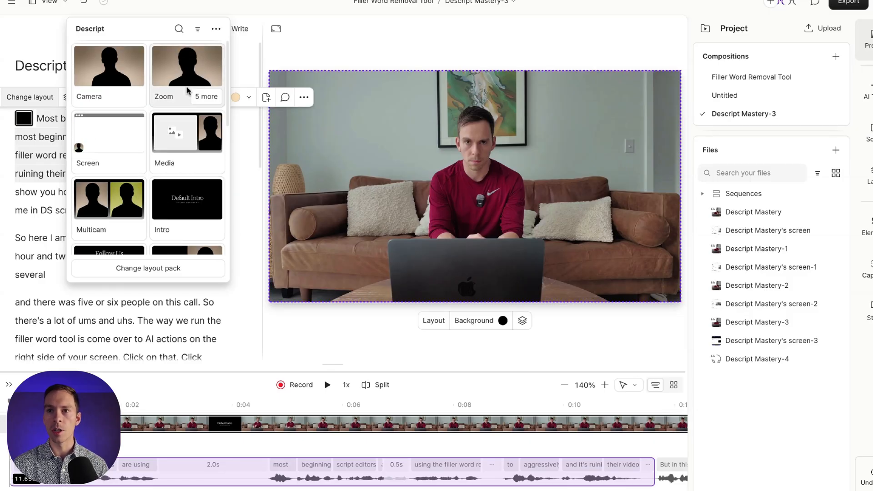
# Step: Browse the Gallery of layout packs, scrolling past intro styles like Descript and Berlin carrot
pyautogui.click(147, 268)
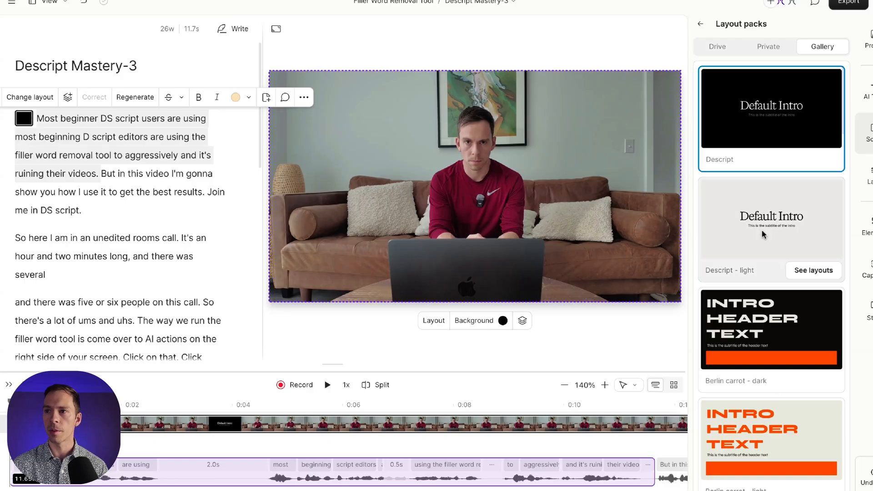
pyautogui.scroll(-3)
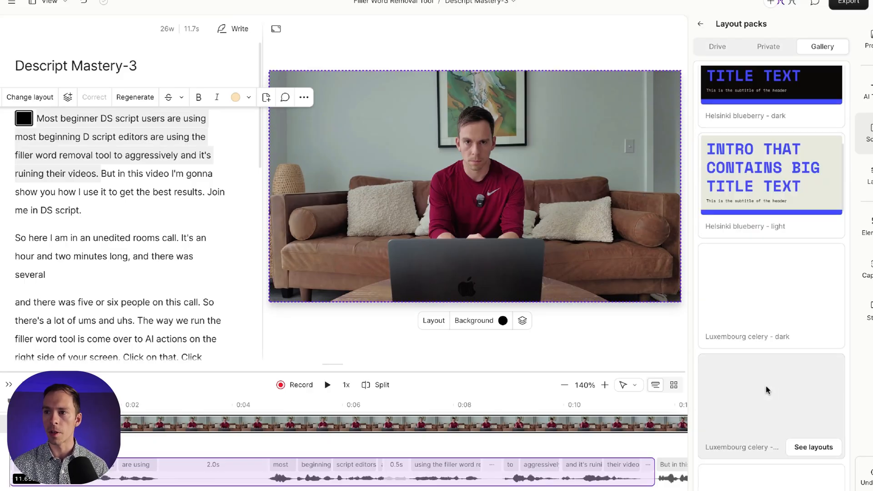
pyautogui.scroll(-3)
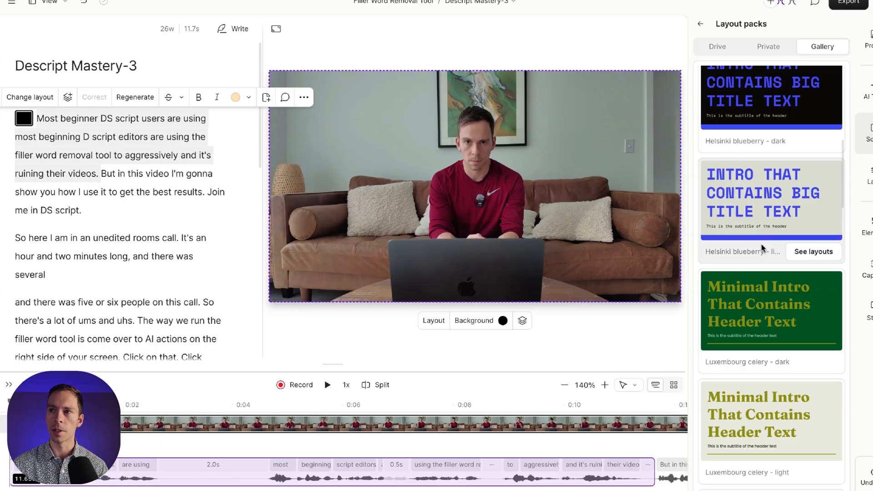
pyautogui.scroll(-3)
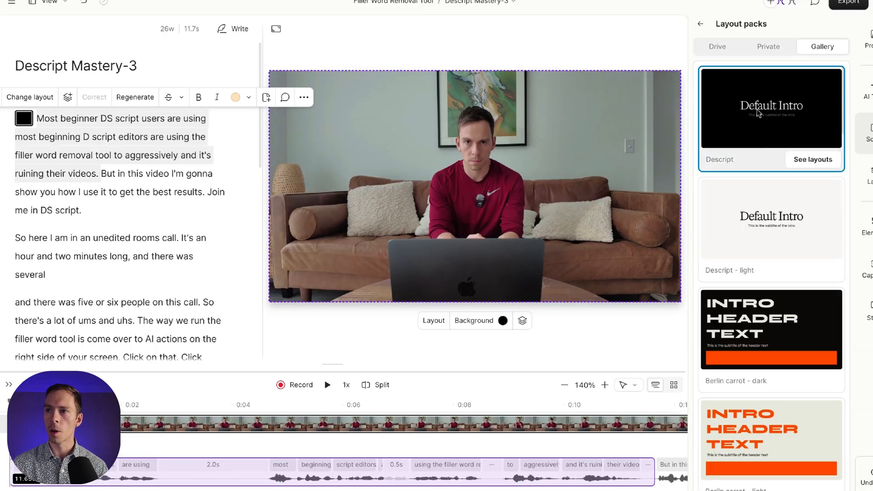
pyautogui.moveTo(784, 116)
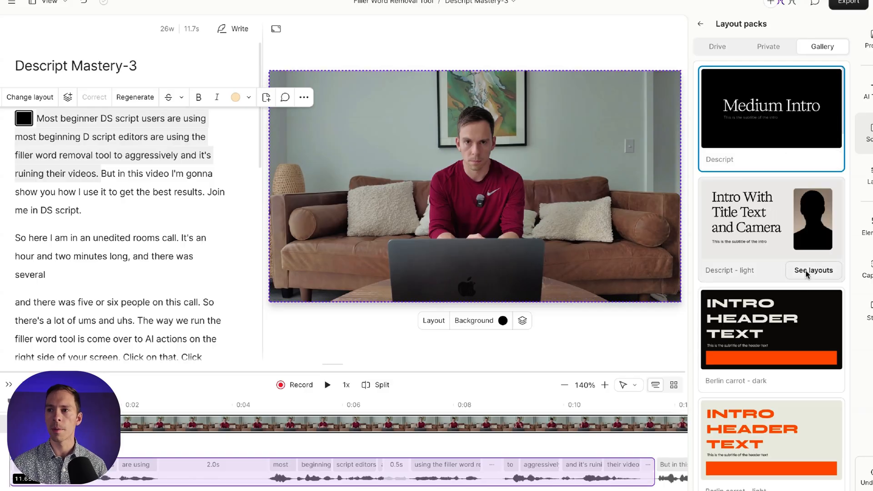
# Step: Apply the Descript - light pack's Default Intro layout and scrub the timeline to preview it
pyautogui.click(813, 270)
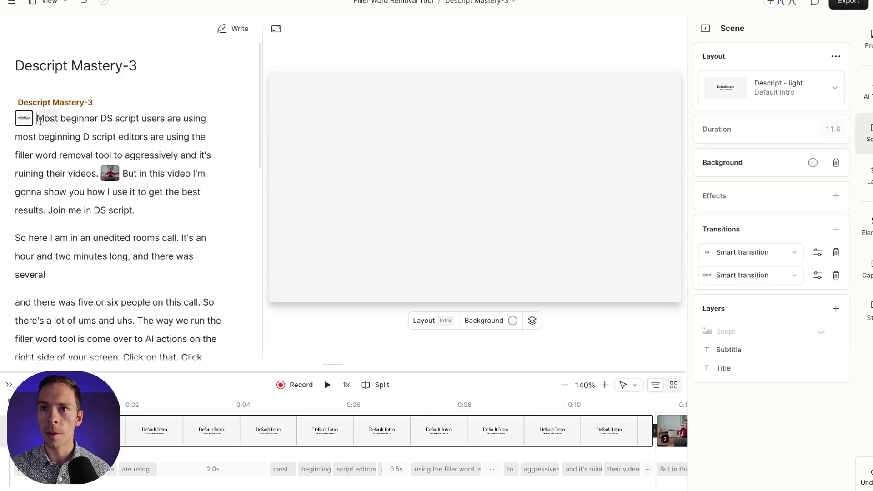
pyautogui.moveTo(37, 119); pyautogui.dragTo(119, 173)
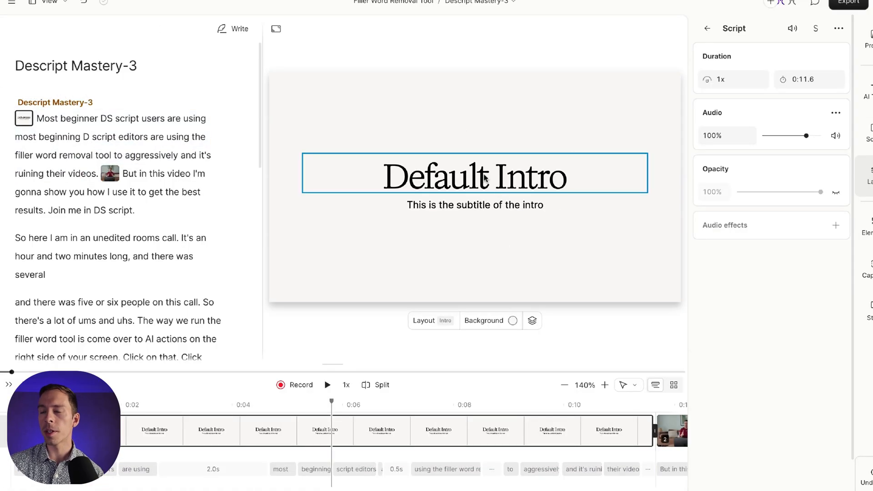
# Step: Make the title 'Filler Word Removal' in Anton with subtitle 'How to use it'
pyautogui.click(474, 205)
pyautogui.write('Filler Word R')
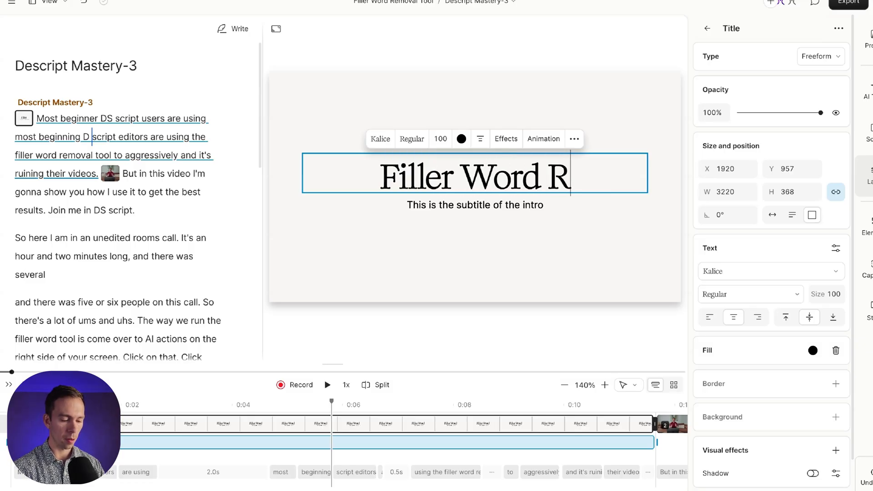
pyautogui.click(475, 204)
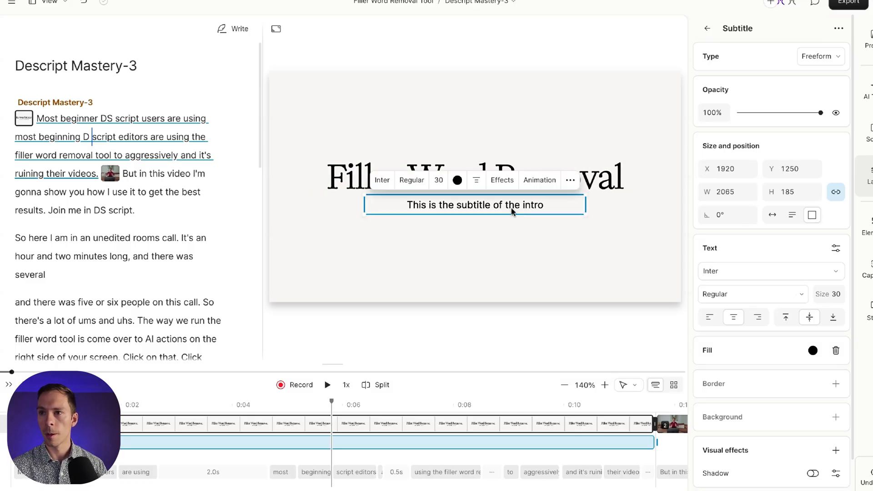
pyautogui.write('How to use it')
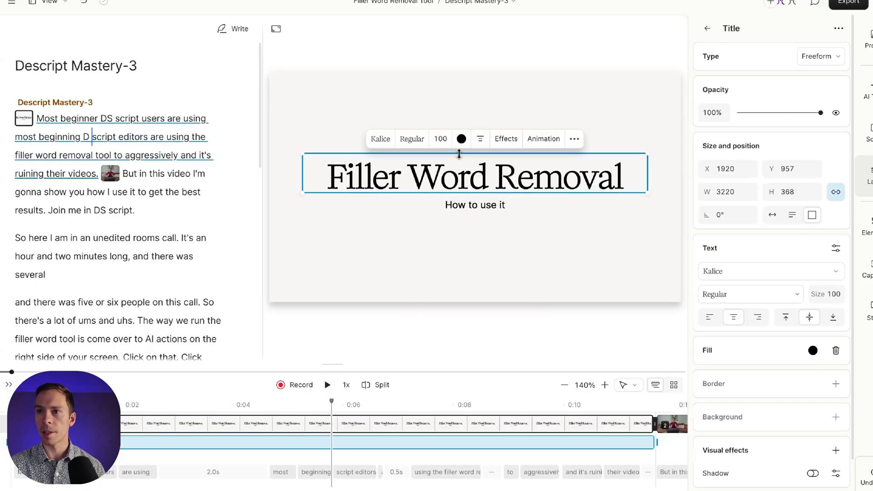
pyautogui.click(380, 138)
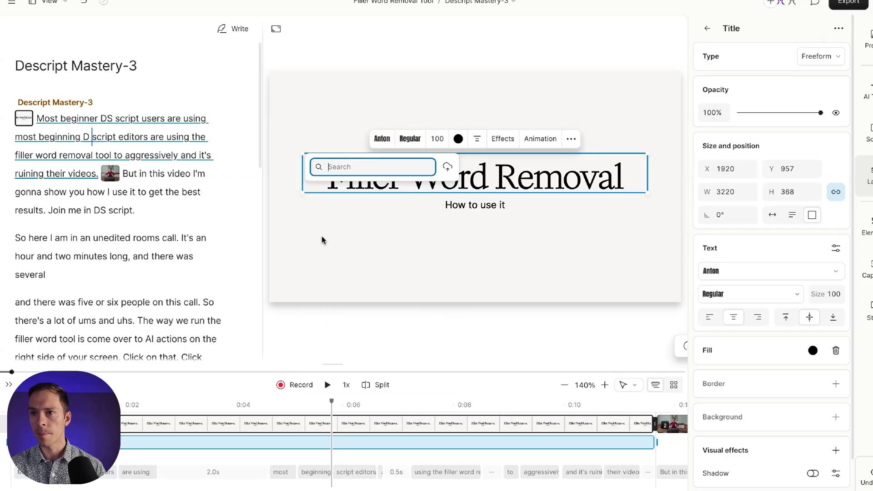
pyautogui.click(382, 138)
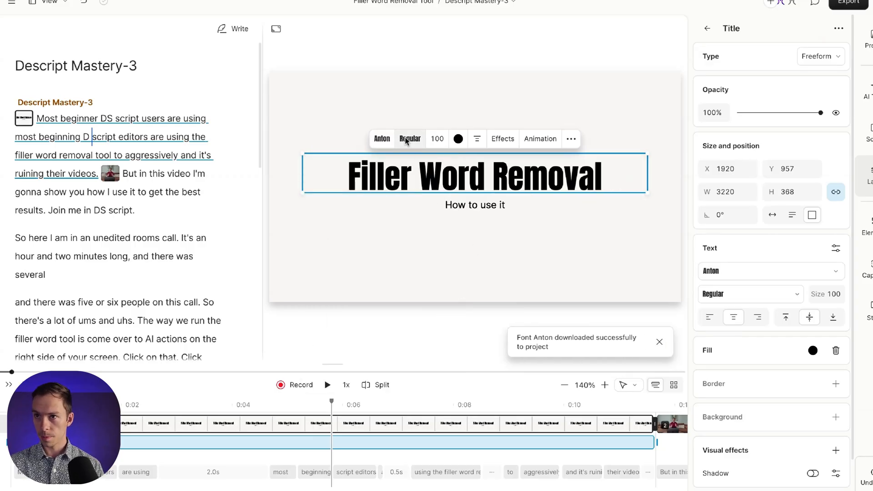
pyautogui.click(436, 138)
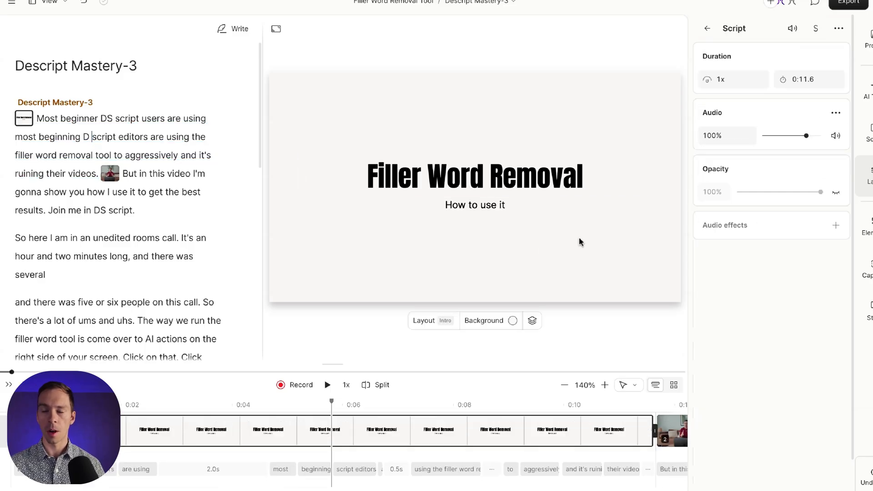
pyautogui.moveTo(542, 250)
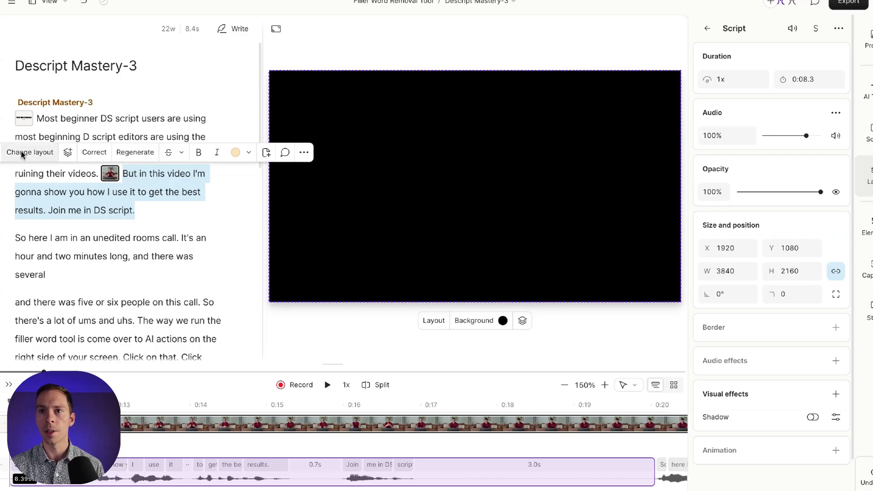
# Step: Apply the Speaker layout variant showing Speaker Name and Speaker Title lower-third
pyautogui.click(30, 151)
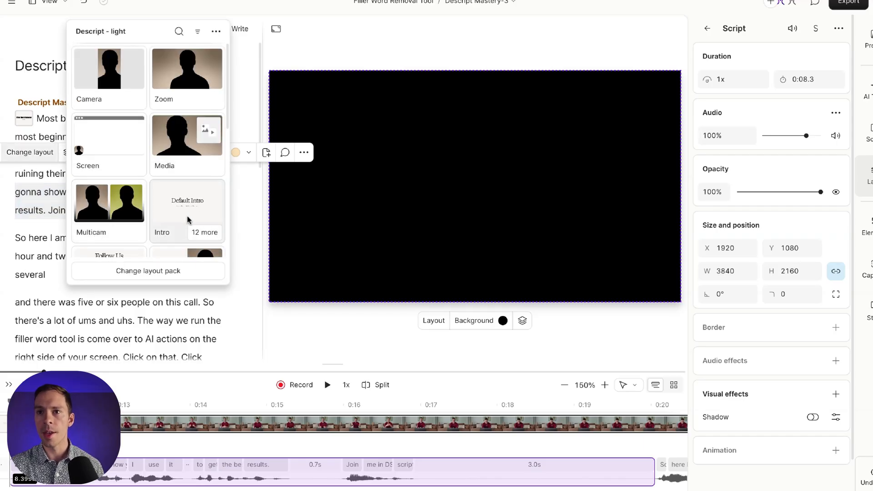
pyautogui.scroll(-3)
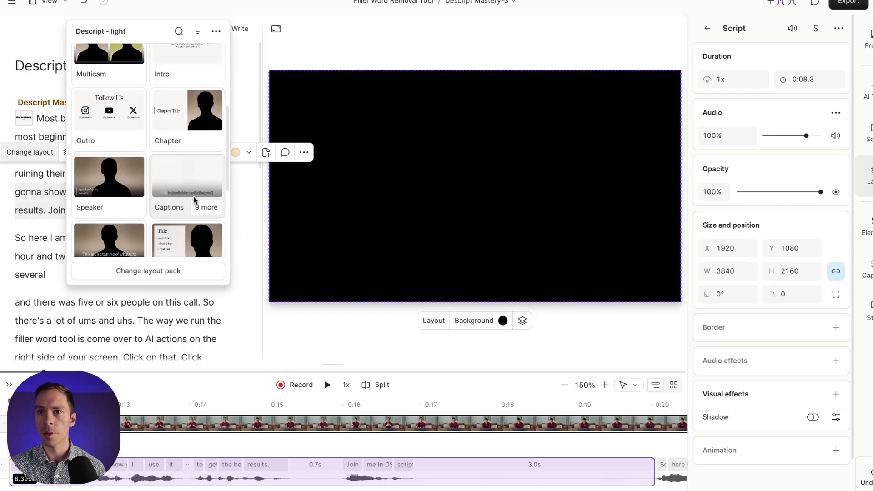
pyautogui.scroll(-3)
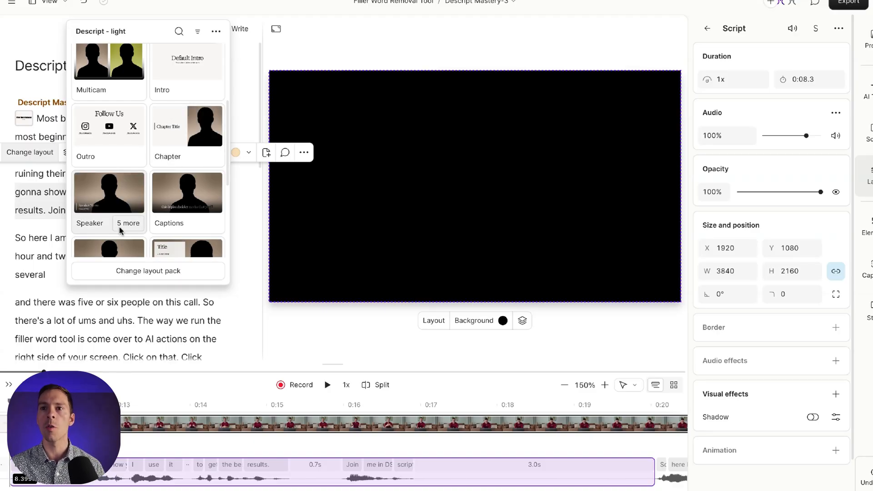
pyautogui.click(127, 223)
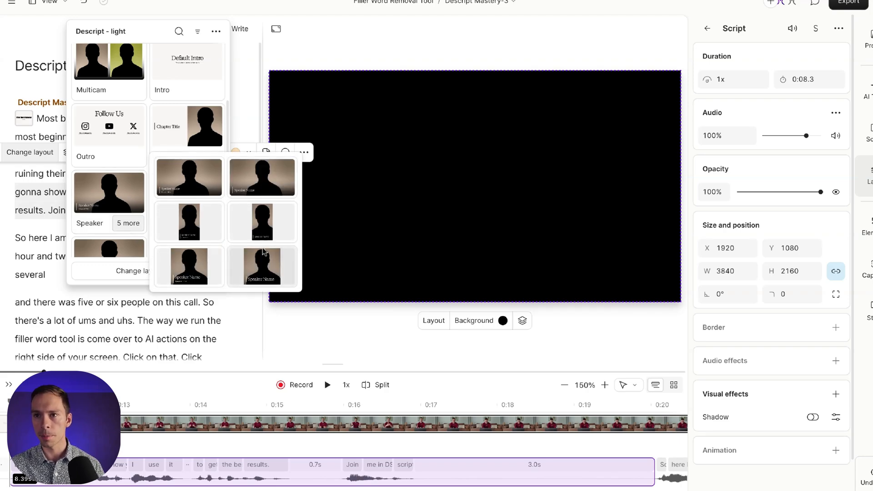
pyautogui.moveTo(205, 222)
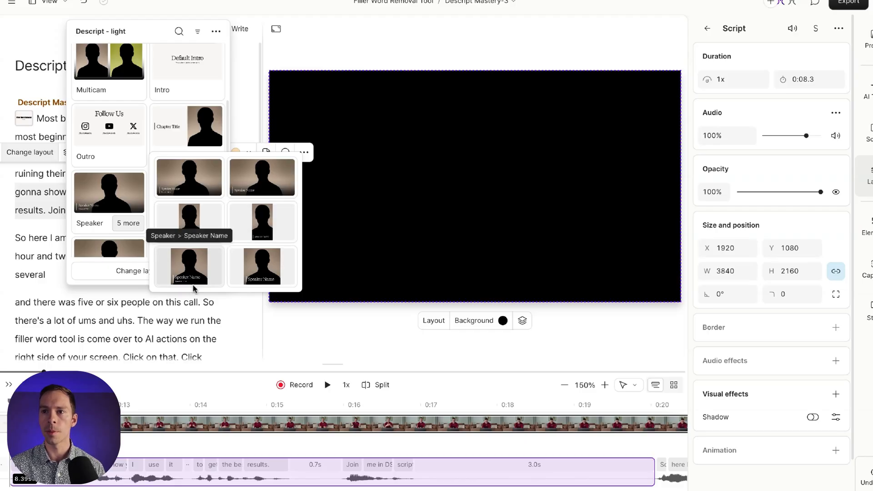
pyautogui.moveTo(261, 182)
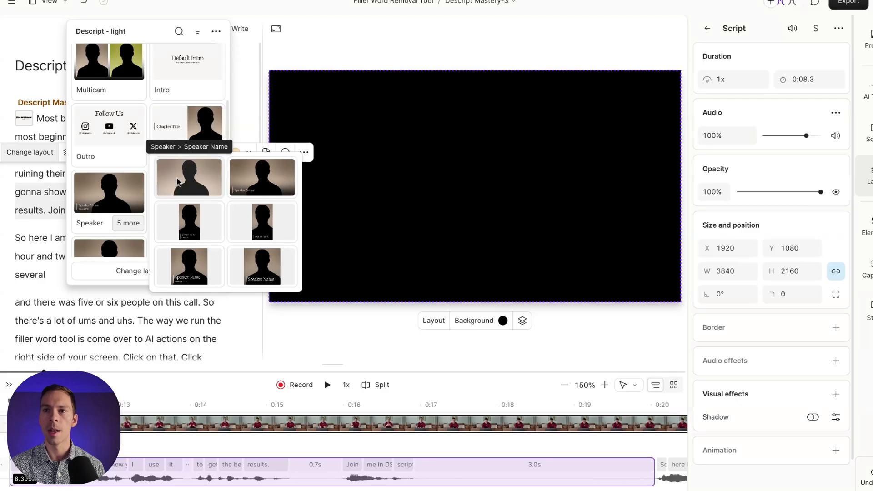
pyautogui.click(189, 177)
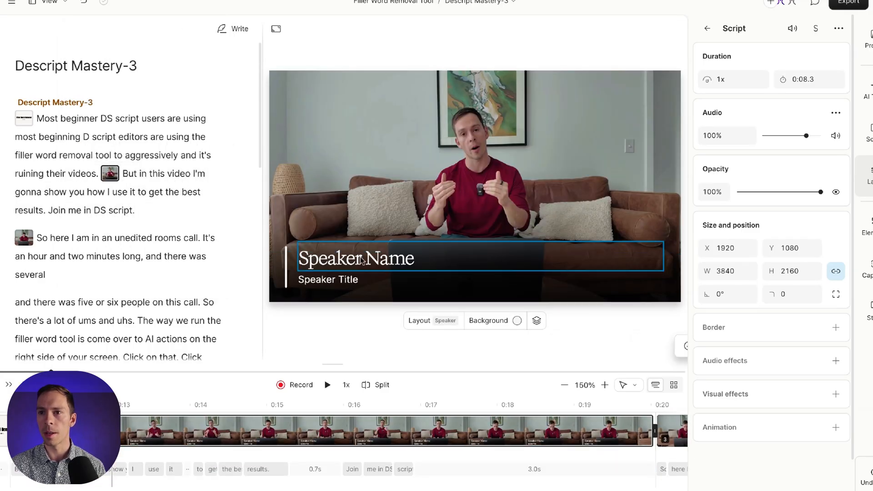
# Step: Go to the second scene of the script, where the host sits at his laptop
pyautogui.click(327, 279)
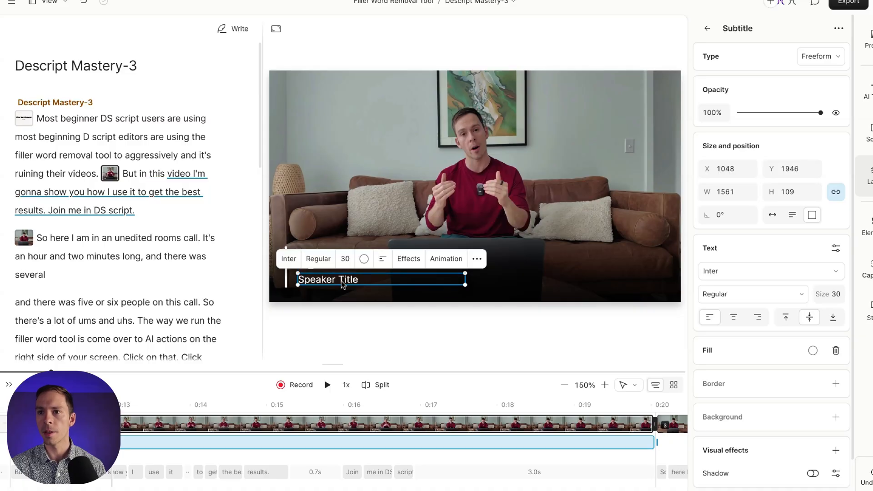
pyautogui.click(129, 174)
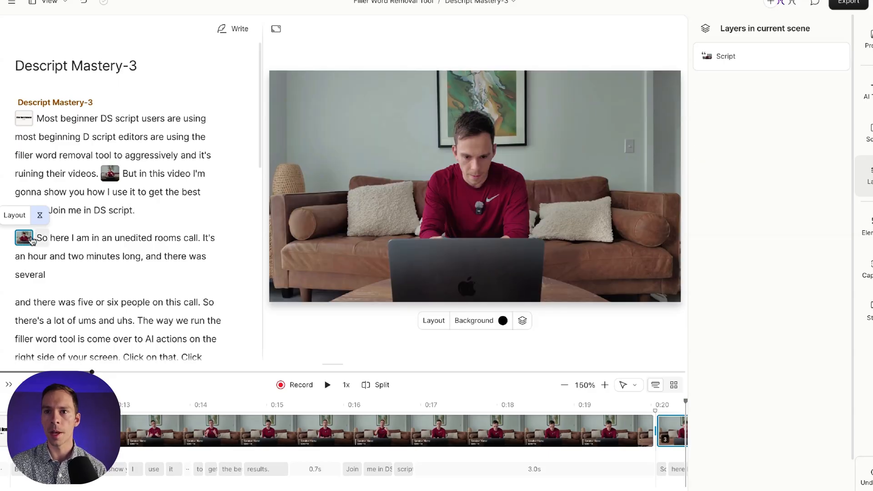
pyautogui.moveTo(24, 244)
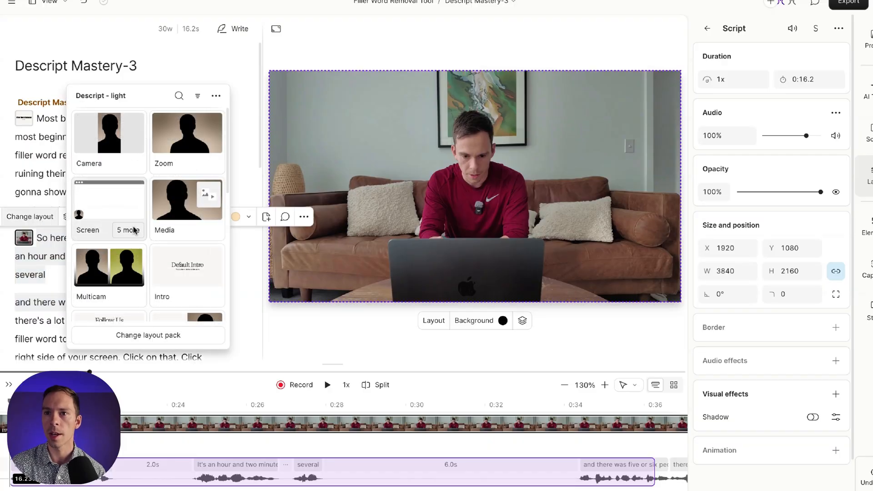
# Step: Apply the Captions layout so spoken words like 'there was several' appear as large text
pyautogui.scroll(-3)
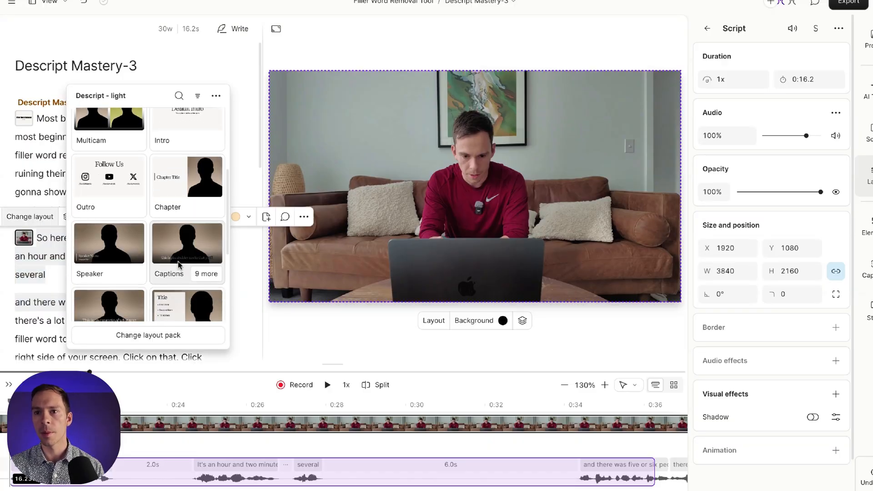
pyautogui.scroll(-3)
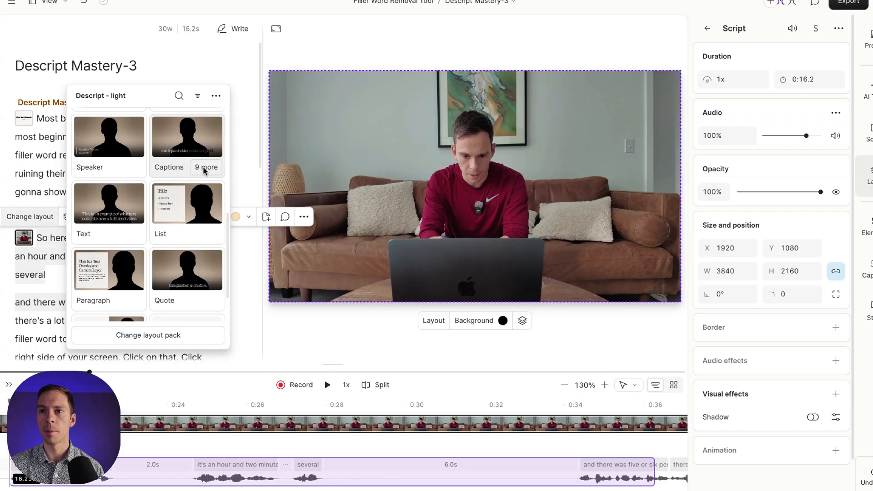
pyautogui.click(206, 167)
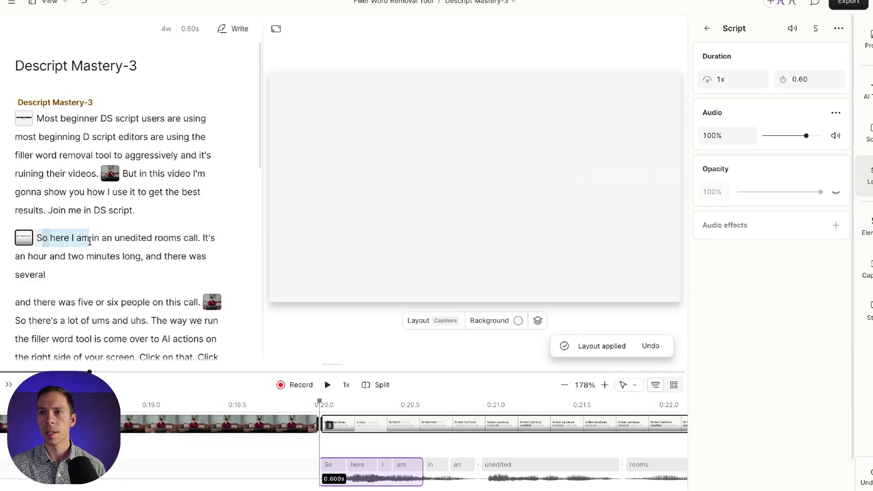
pyautogui.click(133, 239)
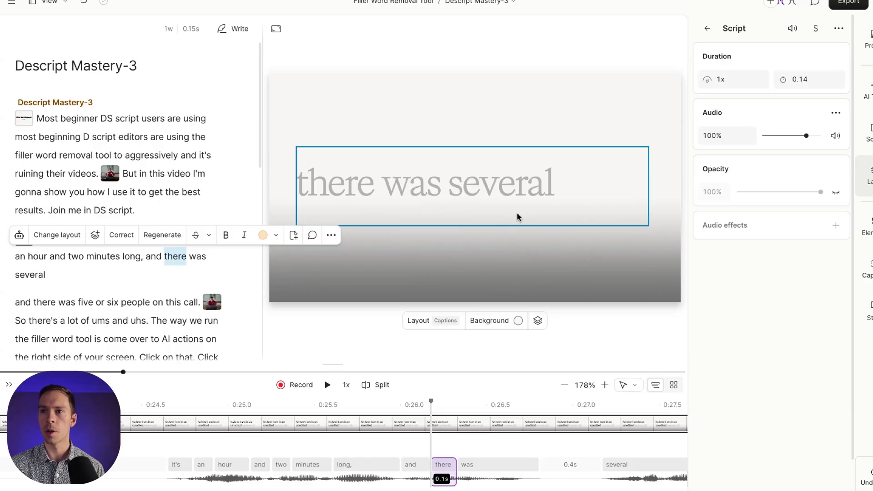
pyautogui.moveTo(477, 167)
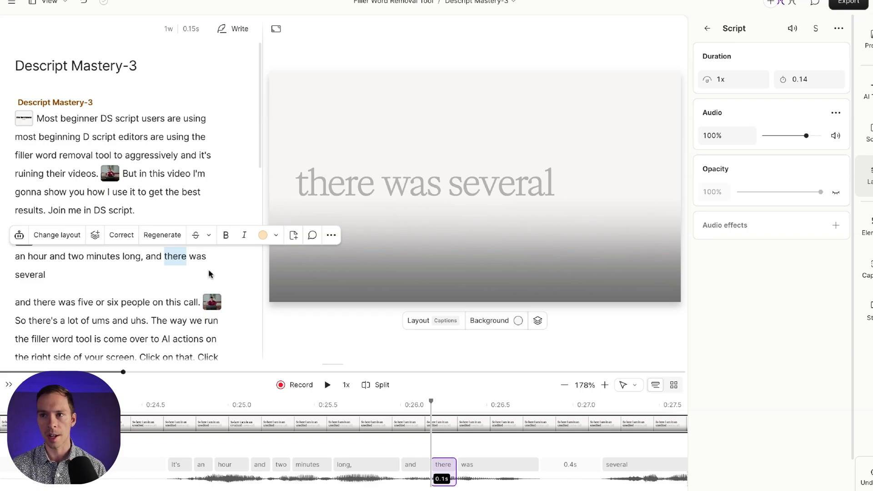
pyautogui.scroll(-3)
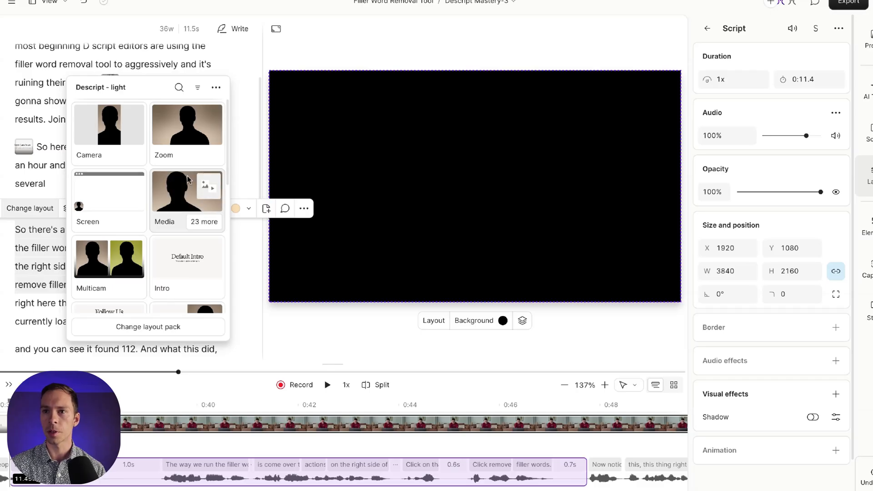
pyautogui.moveTo(217, 189)
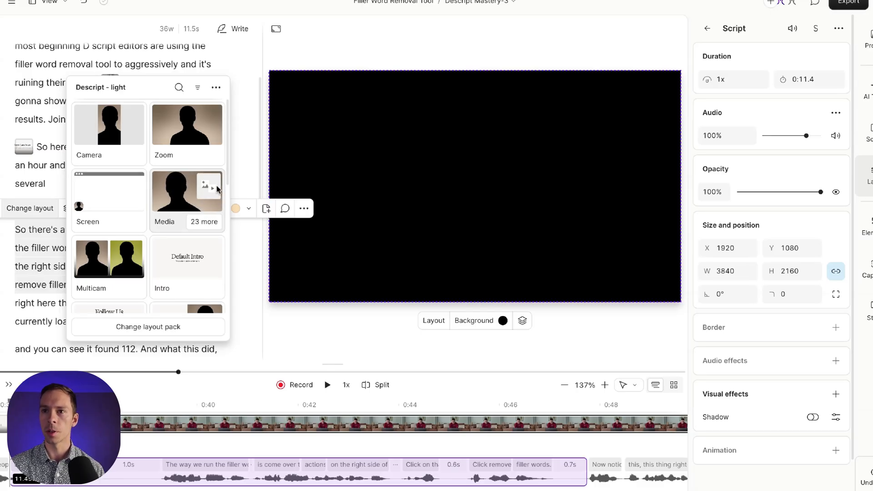
pyautogui.moveTo(202, 180)
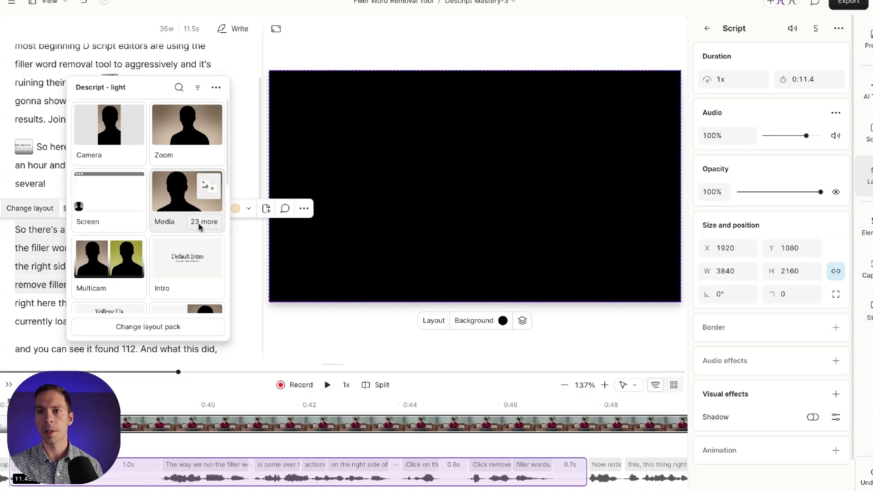
# Step: Apply the Media layout, adding an empty media placeholder beside the host
pyautogui.click(204, 221)
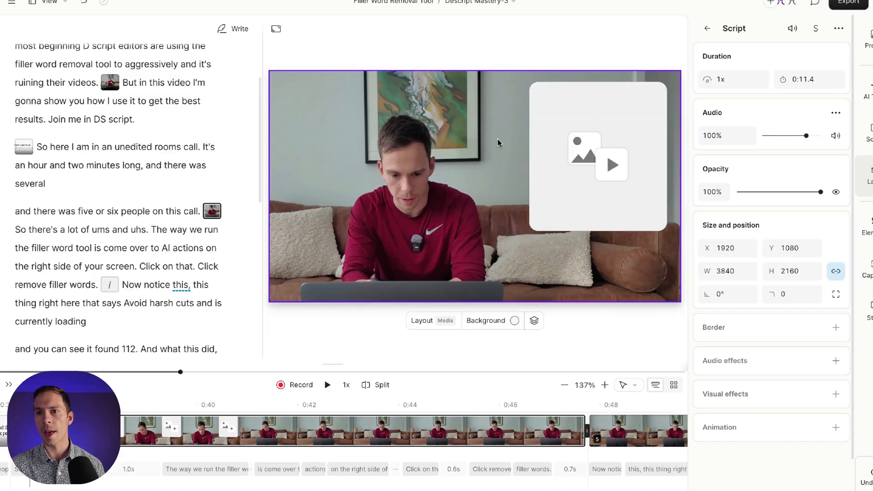
# Step: Fill the placeholder with a stock laptop video found by searching 'ai'
pyautogui.click(598, 159)
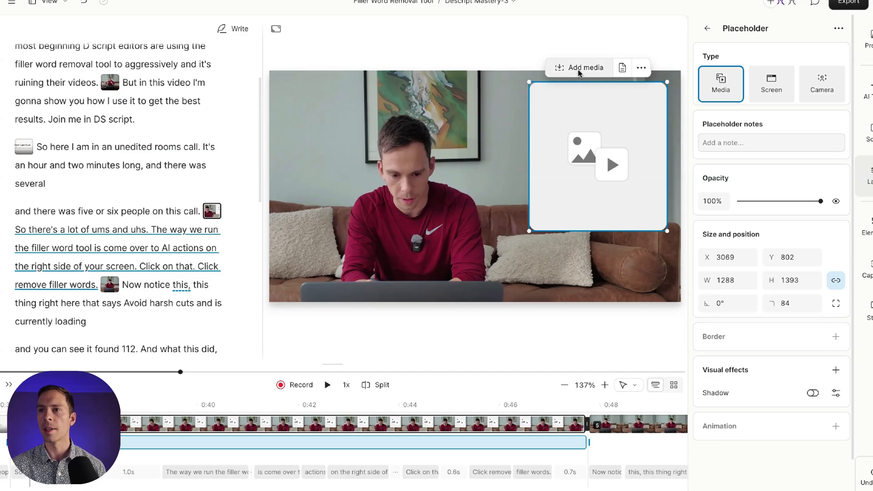
pyautogui.click(585, 67)
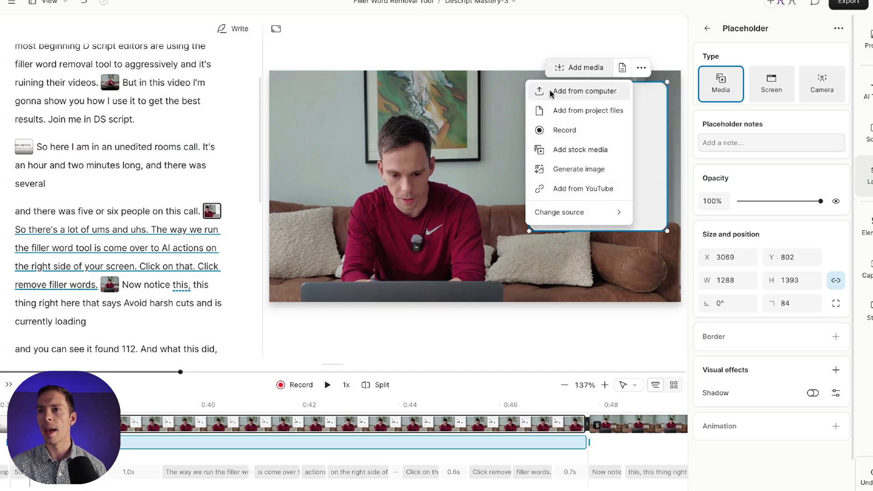
pyautogui.moveTo(607, 113)
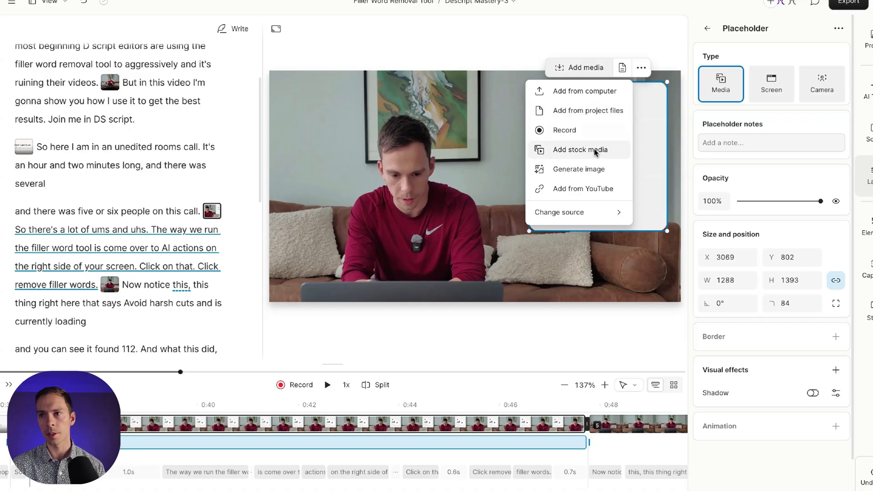
pyautogui.click(580, 149)
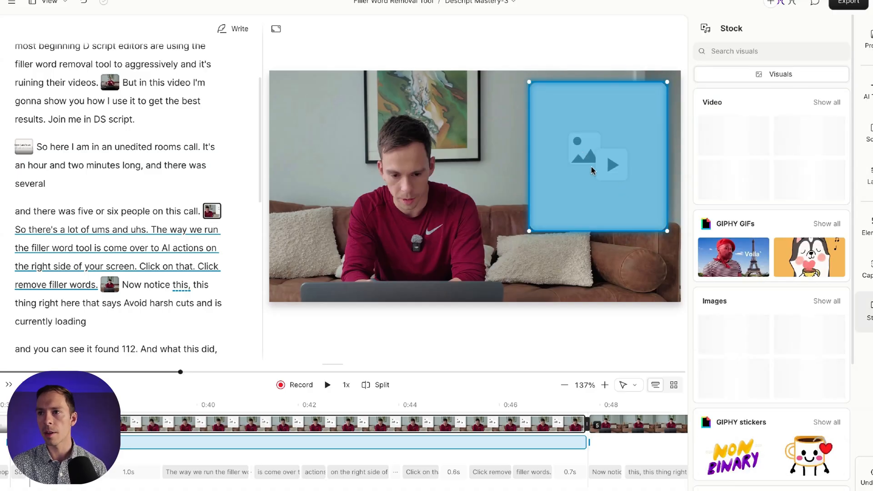
pyautogui.click(753, 51)
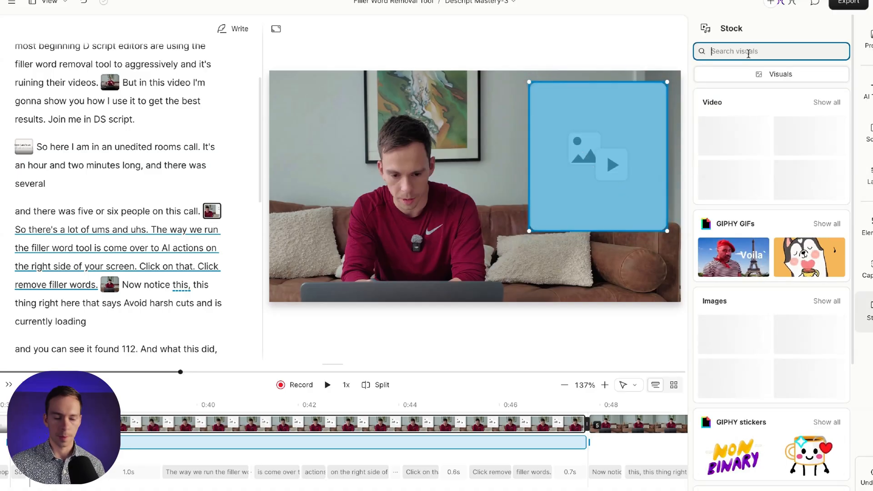
pyautogui.write('ai')
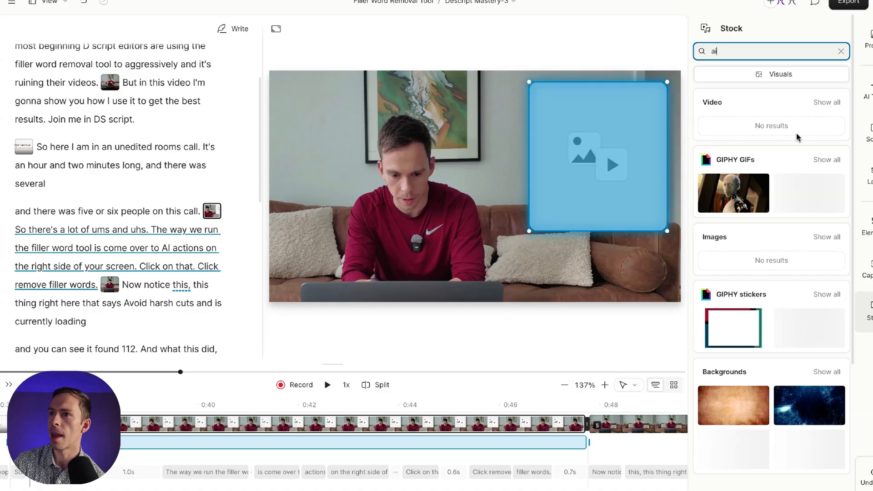
pyautogui.click(826, 102)
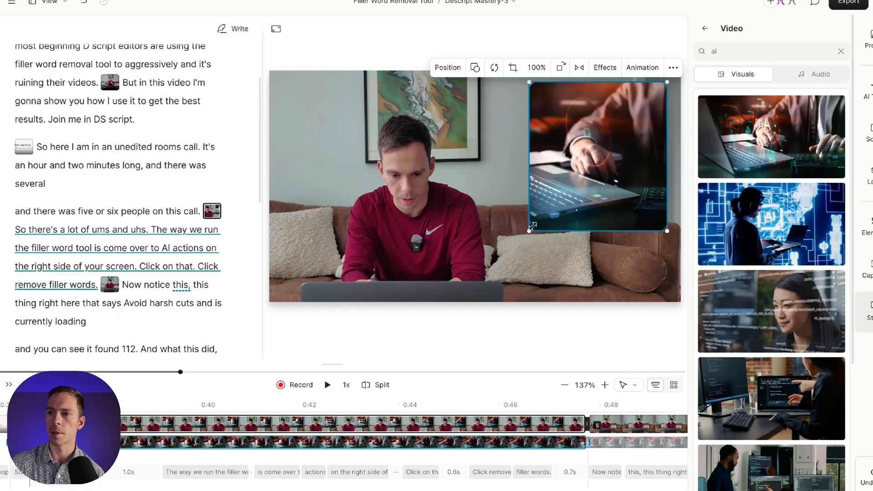
# Step: Enlarge the stock B-roll clip and frame it with a rounded white border
pyautogui.moveTo(530, 230); pyautogui.dragTo(492, 254)
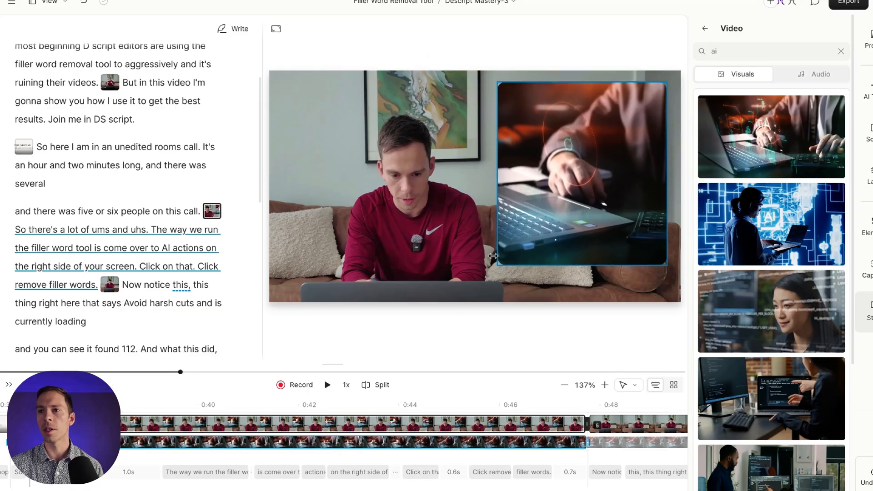
pyautogui.click(583, 185)
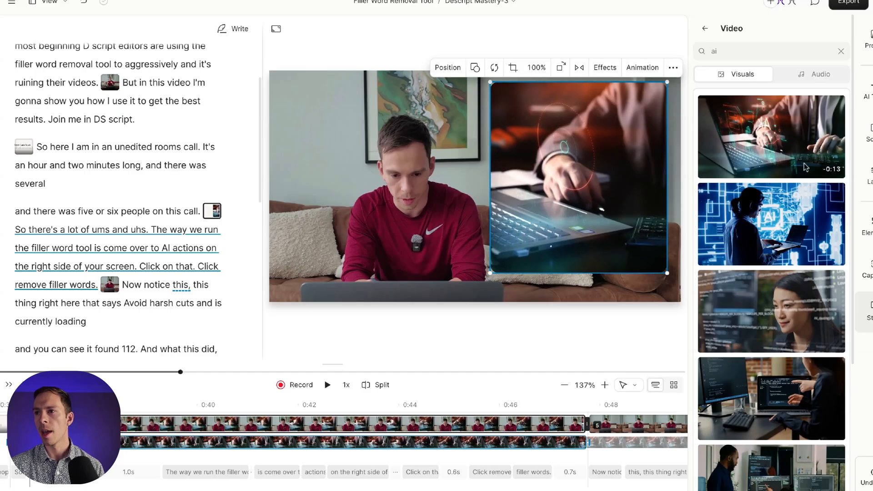
pyautogui.click(771, 137)
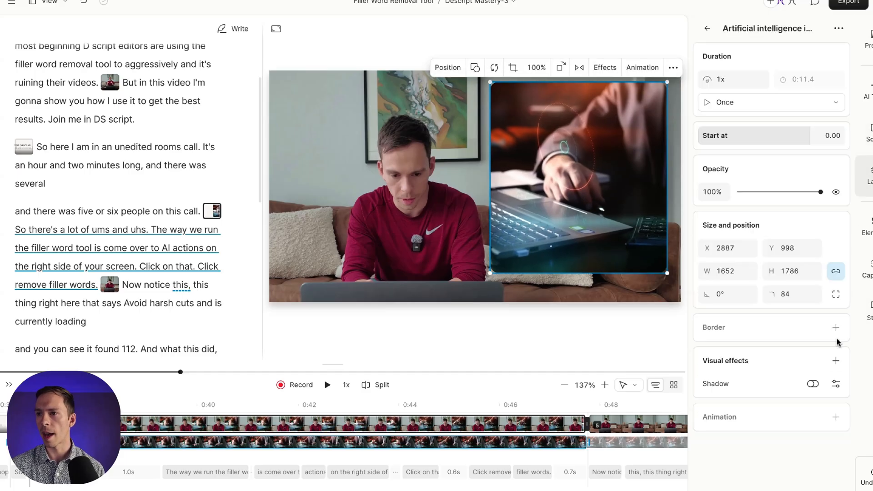
pyautogui.click(835, 328)
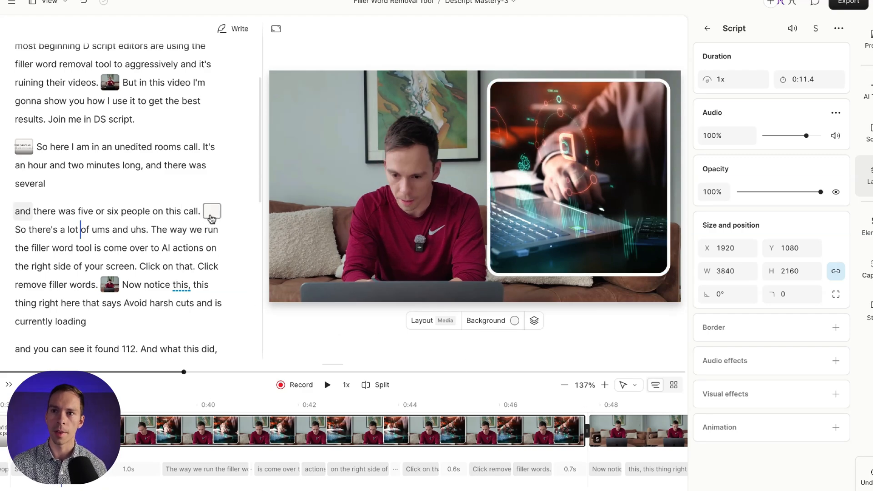
# Step: Start saving this scene as a new layout named 'B-roll over Shoulder'
pyautogui.click(211, 211)
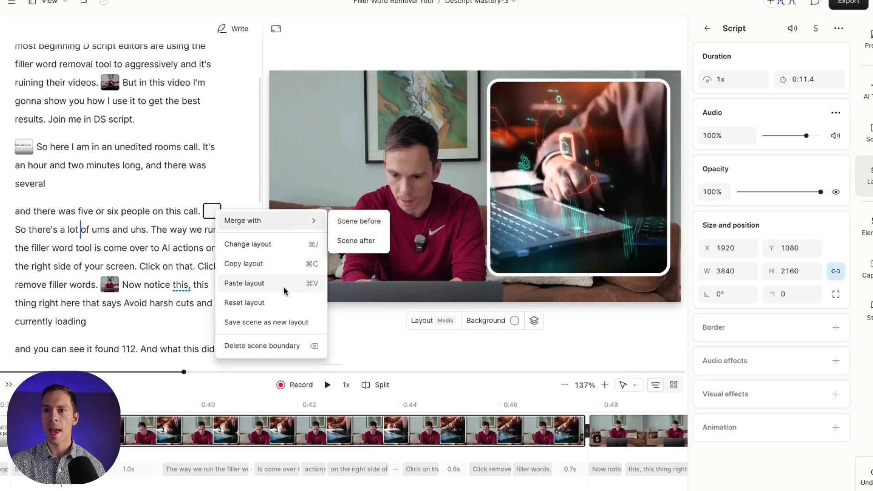
pyautogui.moveTo(266, 327)
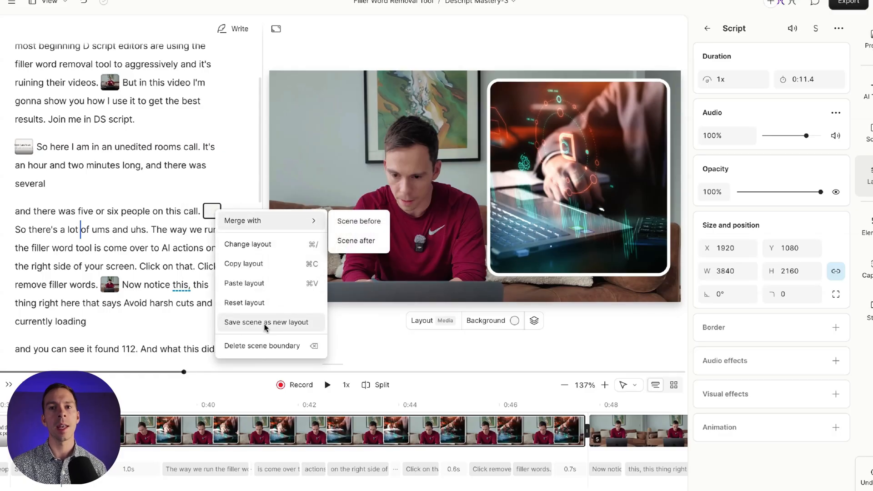
pyautogui.click(265, 322)
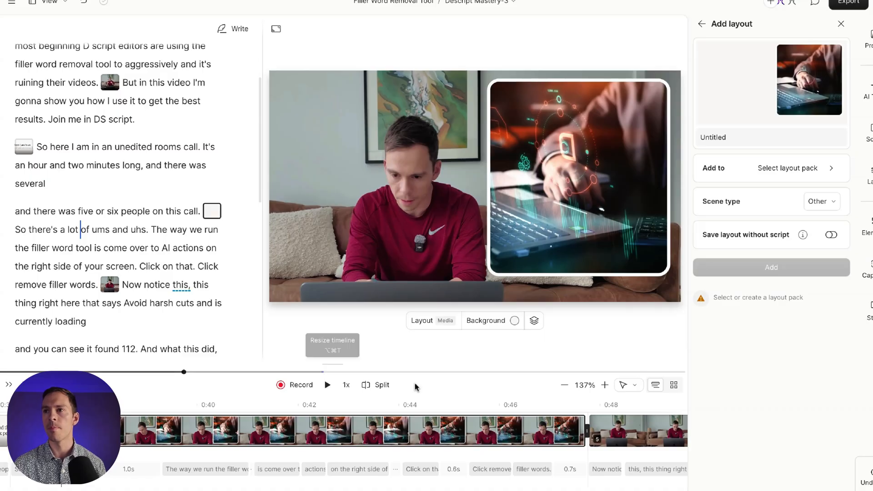
pyautogui.moveTo(748, 331)
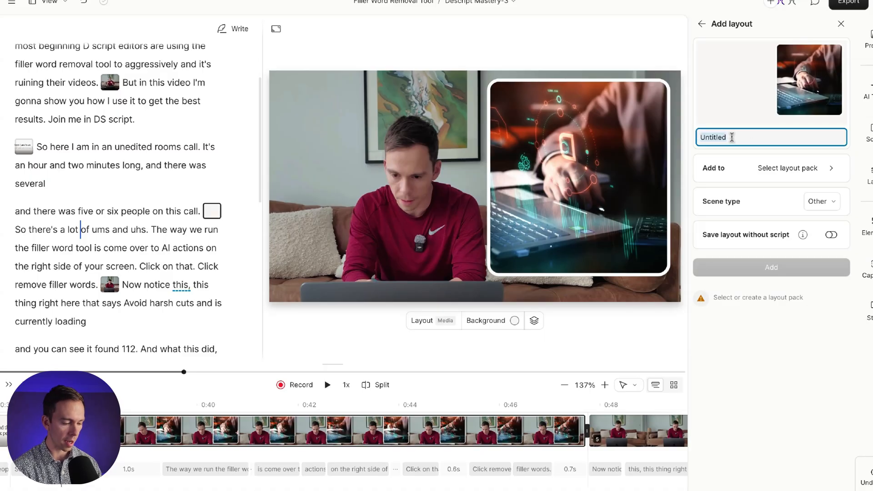
pyautogui.write('B-roll')
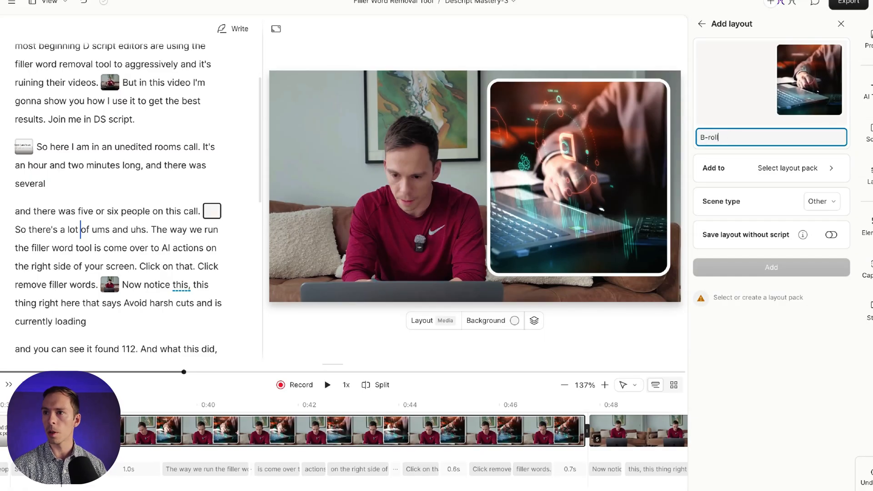
pyautogui.write('over Shoulder')
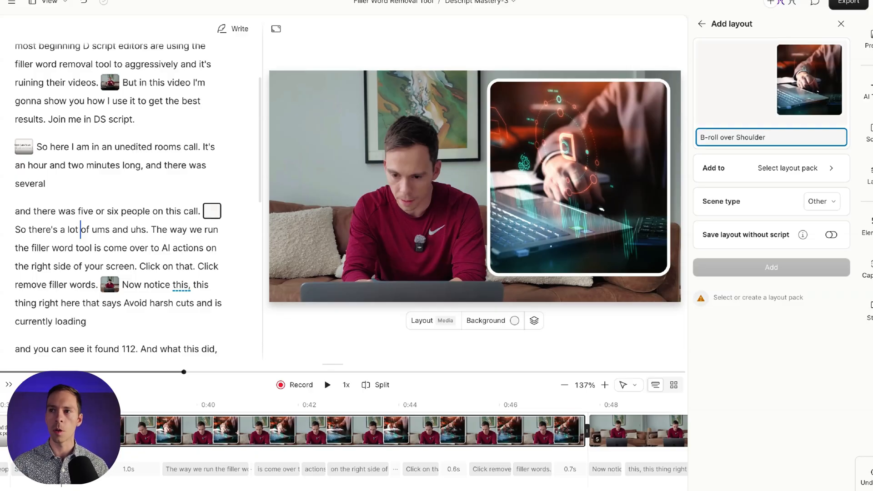
# Step: Place the layout in the Demo pack with scene type Media and add it
pyautogui.click(787, 168)
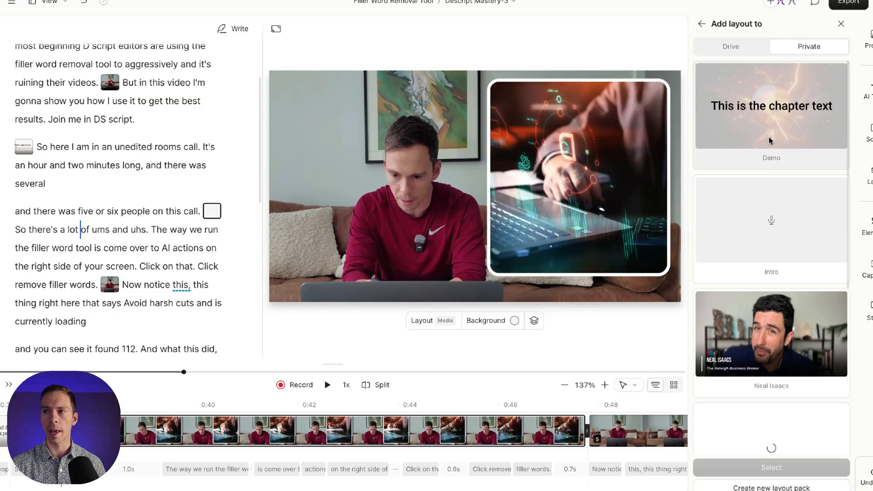
pyautogui.moveTo(779, 151)
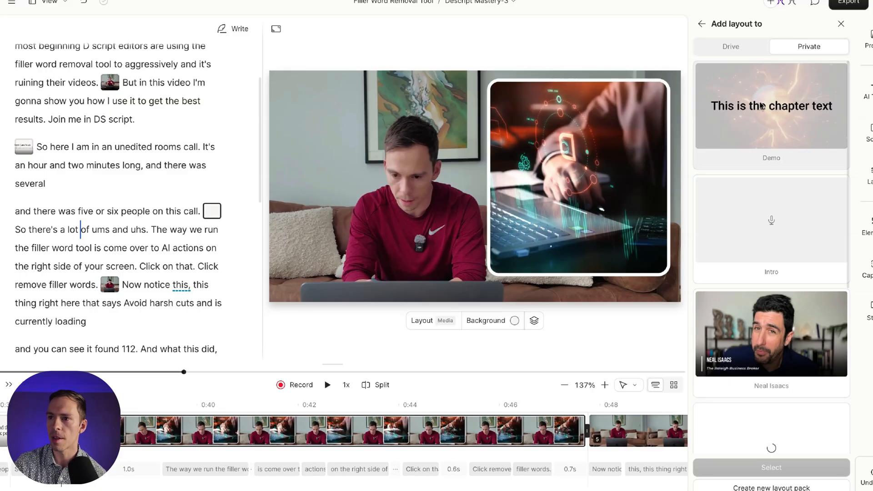
pyautogui.click(771, 111)
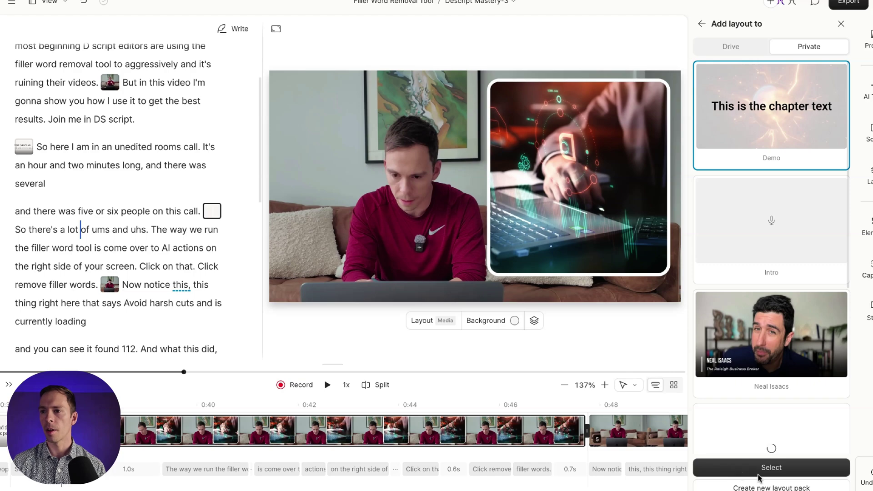
pyautogui.click(771, 467)
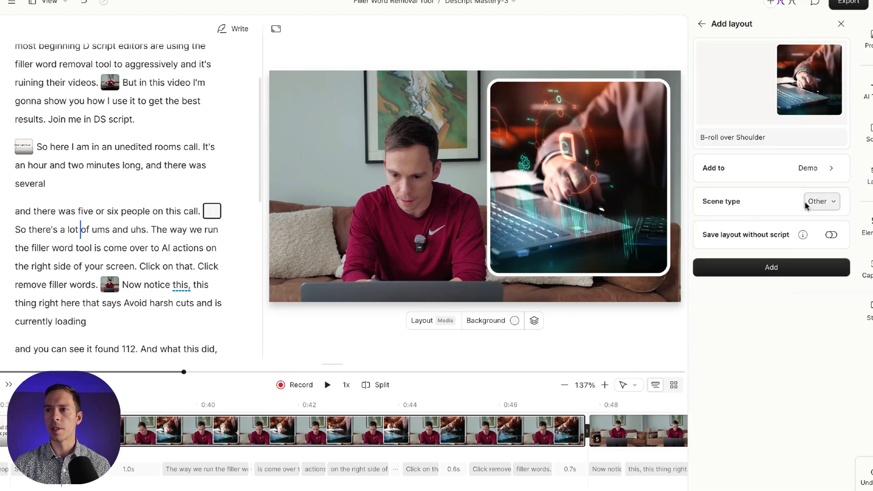
pyautogui.click(821, 201)
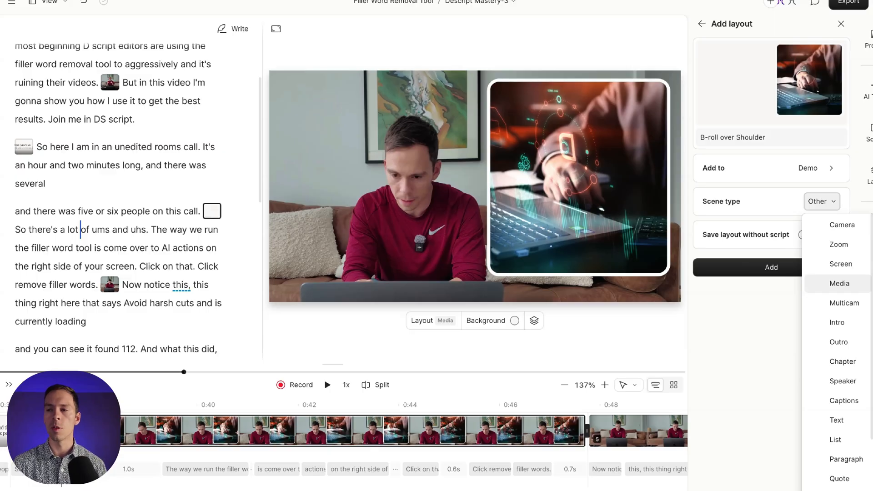
pyautogui.click(838, 284)
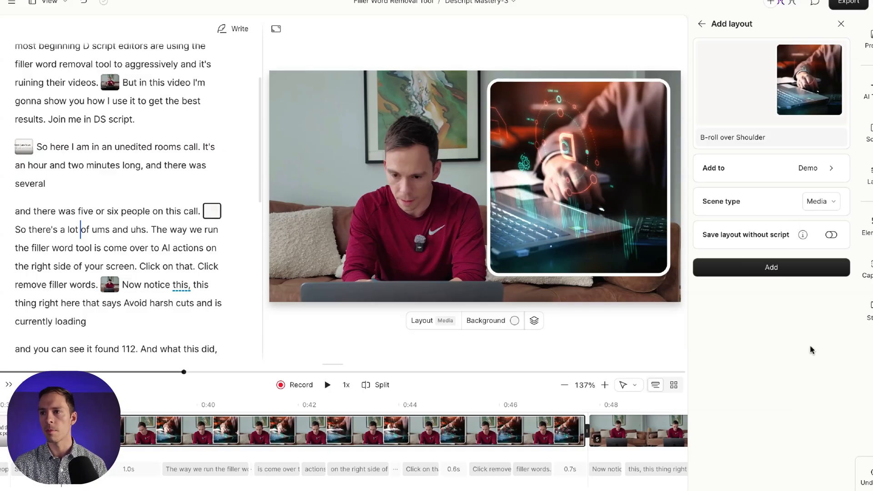
pyautogui.click(771, 267)
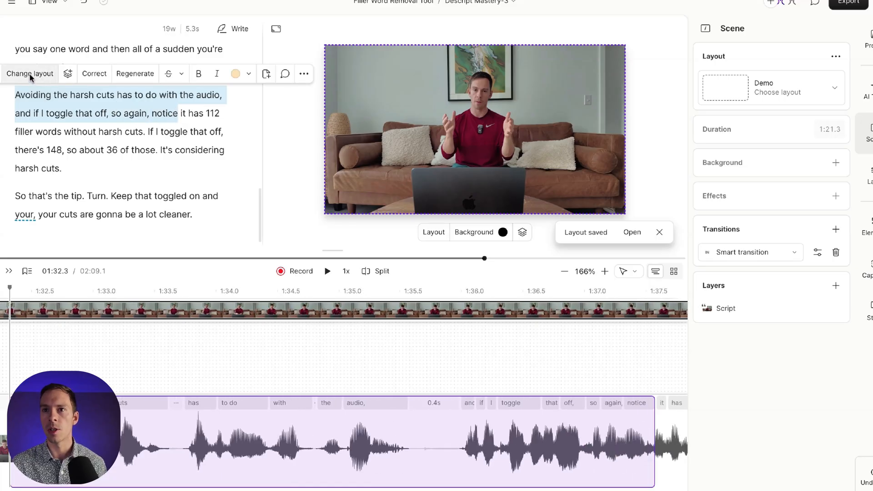
# Step: Switch the harsh-cuts scene to the saved 'B-roll over Shoulder' layout
pyautogui.click(30, 74)
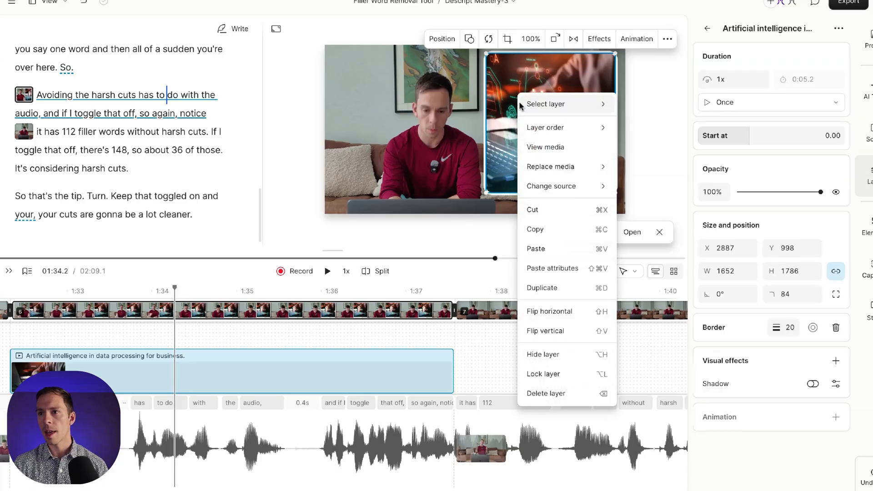
pyautogui.moveTo(551, 167)
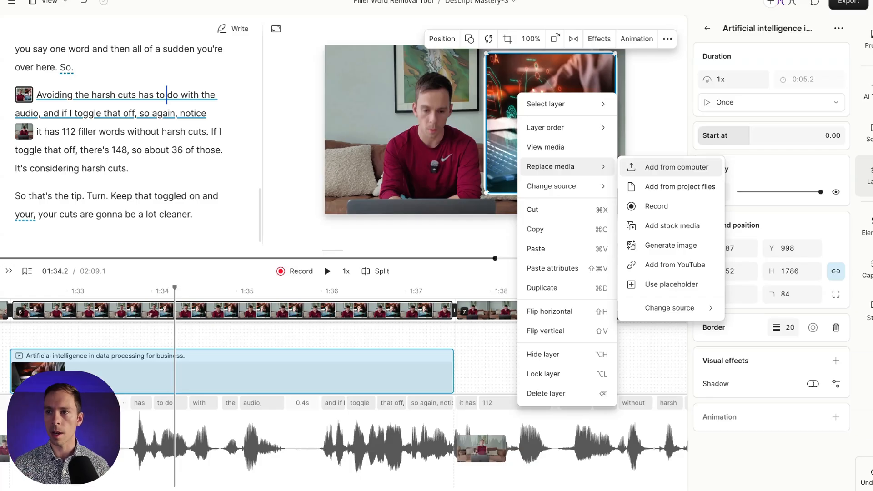
pyautogui.moveTo(657, 209)
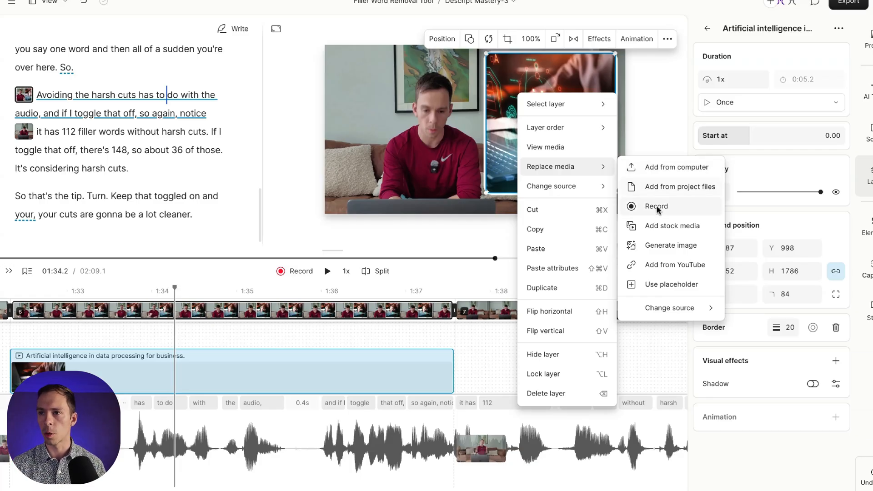
pyautogui.moveTo(681, 183)
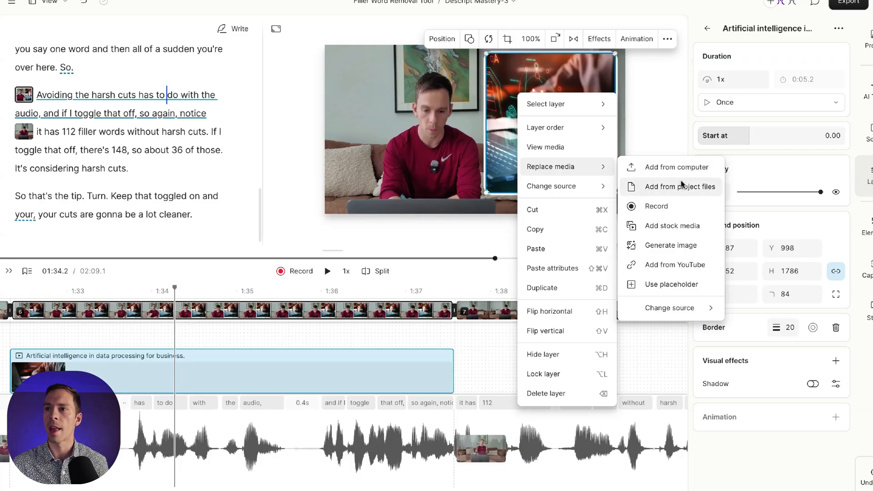